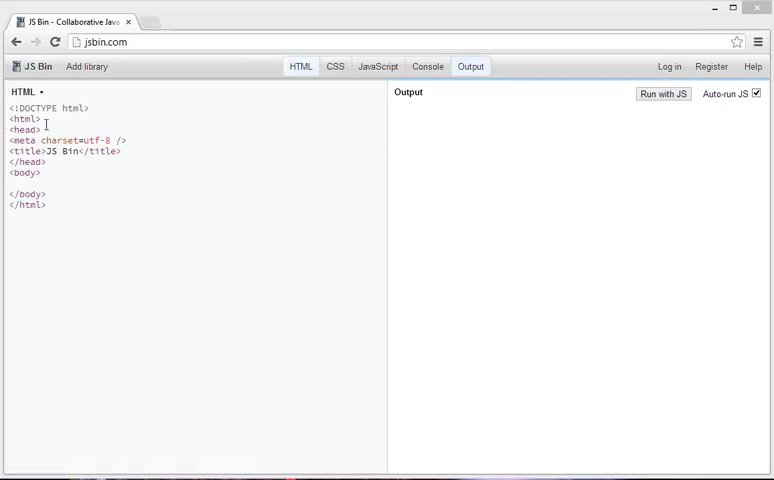
mouse_move(321, 71)
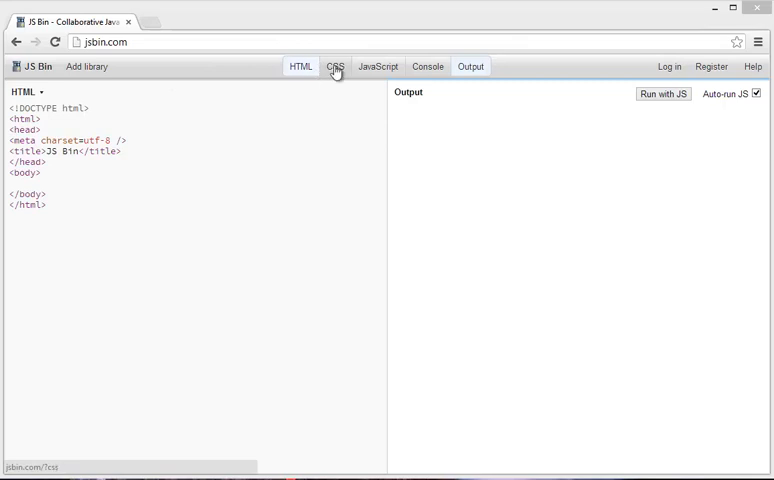
Toggle on the CSS and Console panels so all five JS Bin panels are visible
left_click(378, 66)
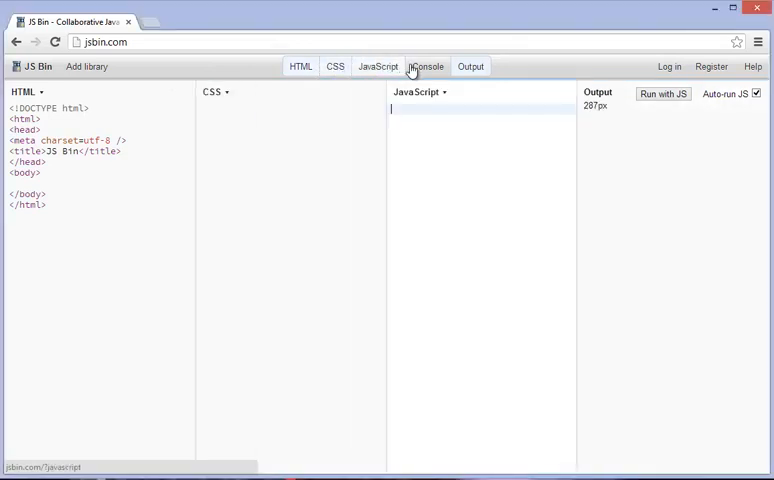
left_click(428, 66)
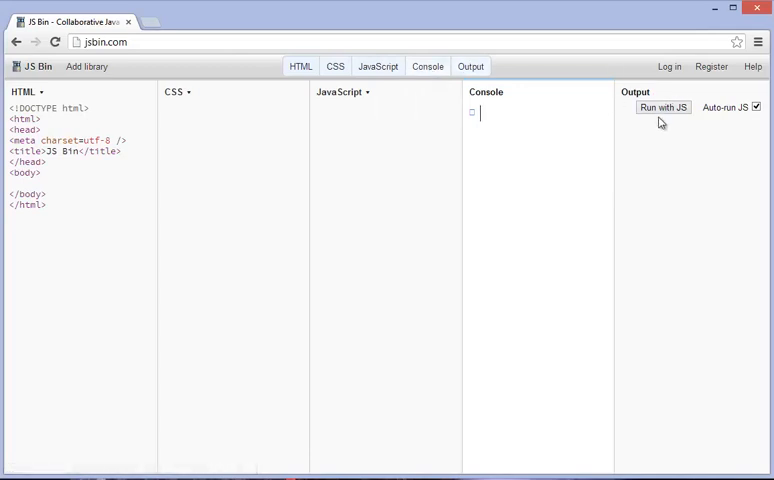
mouse_move(664, 158)
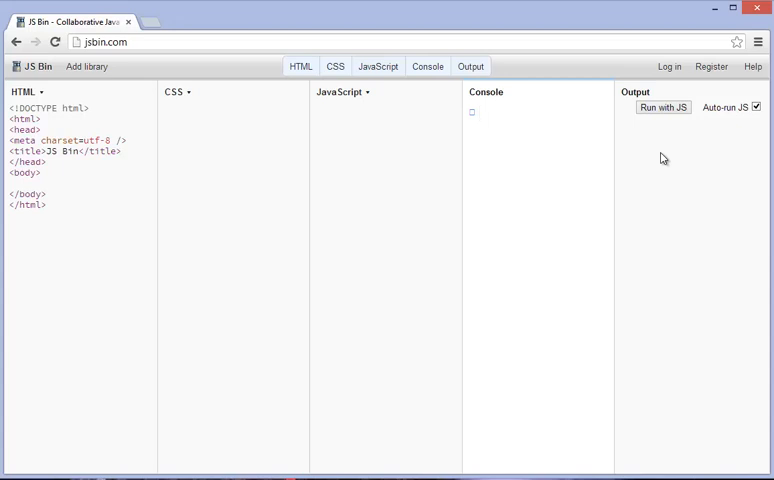
left_click(490, 113)
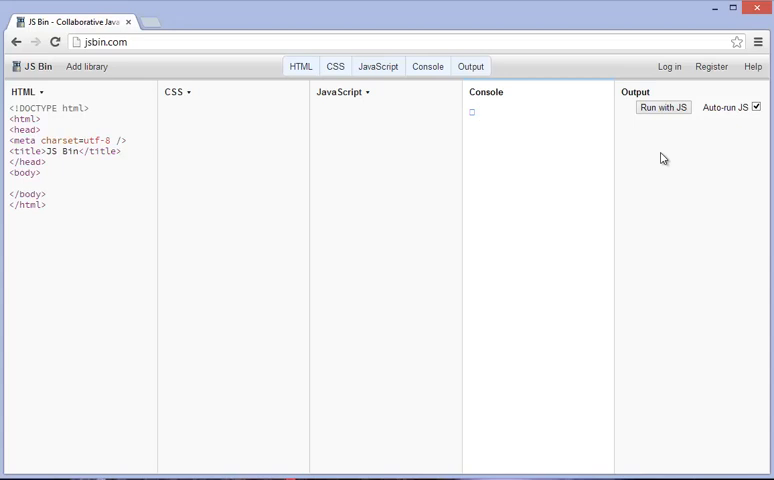
mouse_move(664, 158)
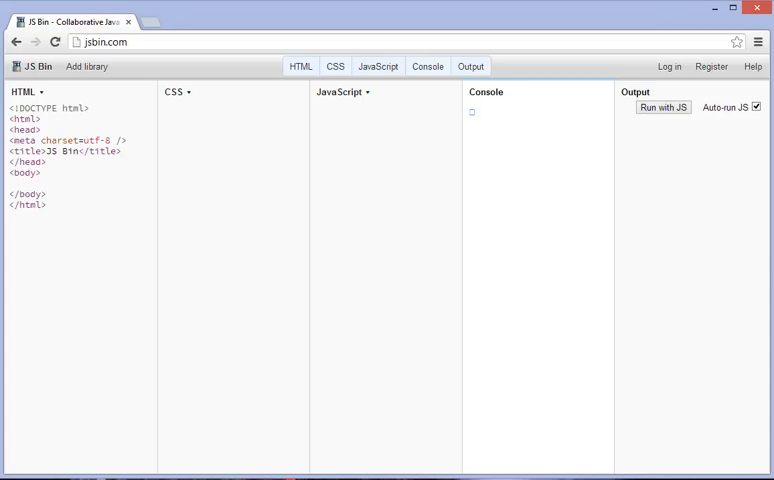